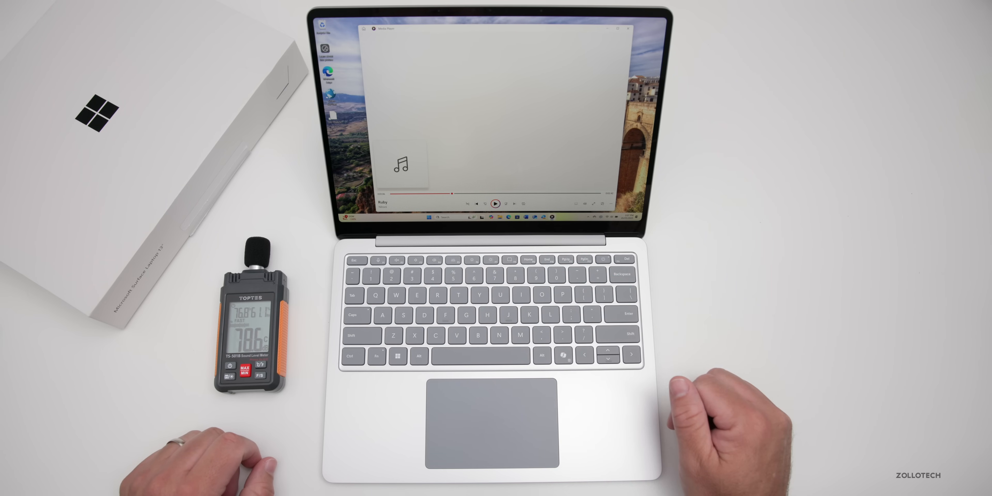
Step: Launch Camera and answer the 'Let Camera access your microphone?' prompt
{"action": "left_click", "coordinate": [497, 203]}
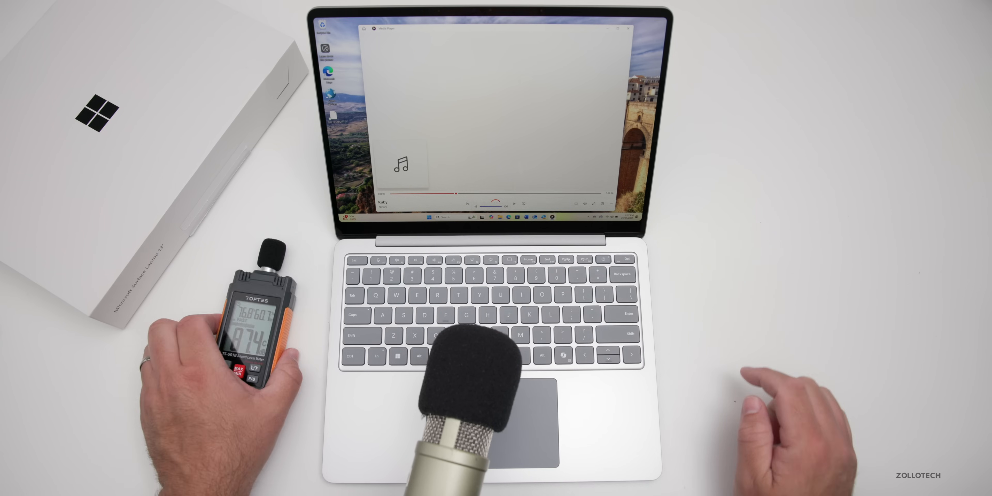
{"action": "left_click", "coordinate": [516, 203]}
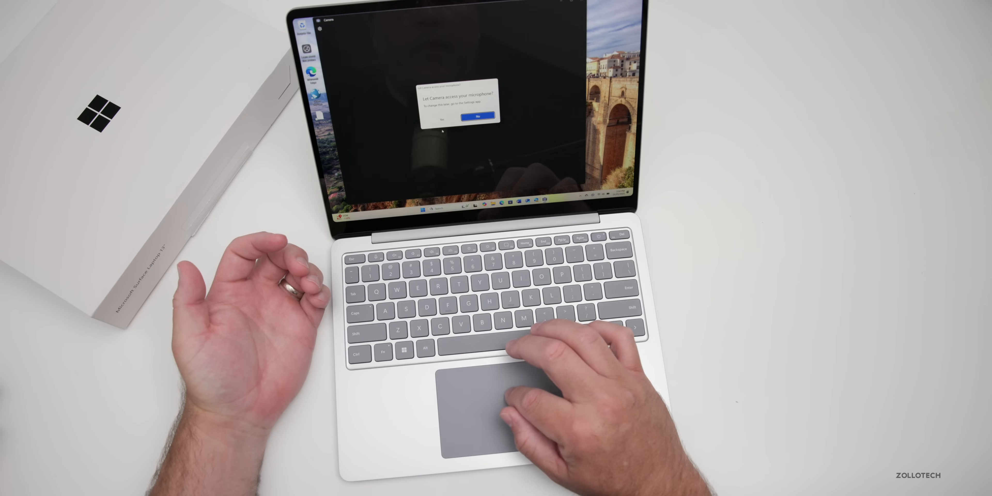
{"action": "left_click", "coordinate": [479, 116]}
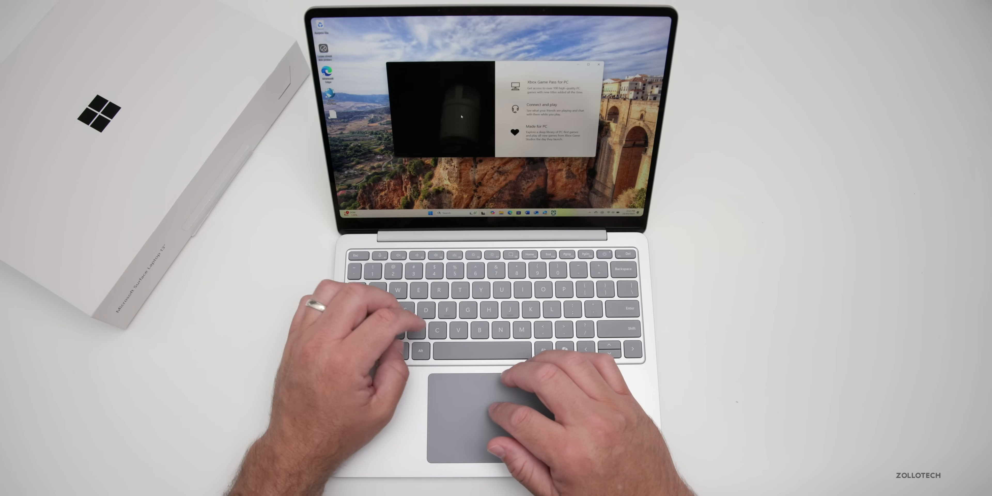
Step: Bring up the Xbox Game Pass for PC welcome panel with Win+G
{"action": "key", "text": "Win+G"}
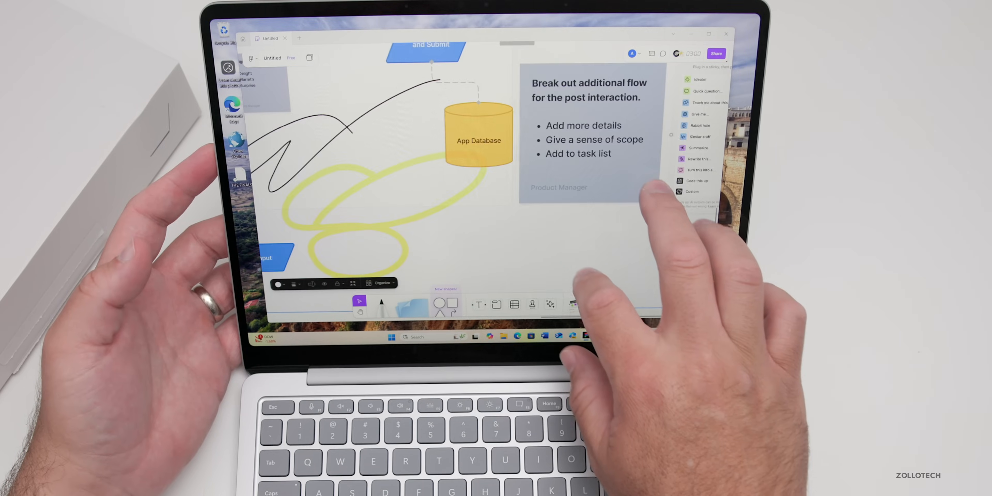
Step: Drag the App Database cylinder onto the sticky note and pan to the Media Feed flowchart
{"action": "left_click_drag", "start_coordinate": [479, 140], "coordinate": [519, 215]}
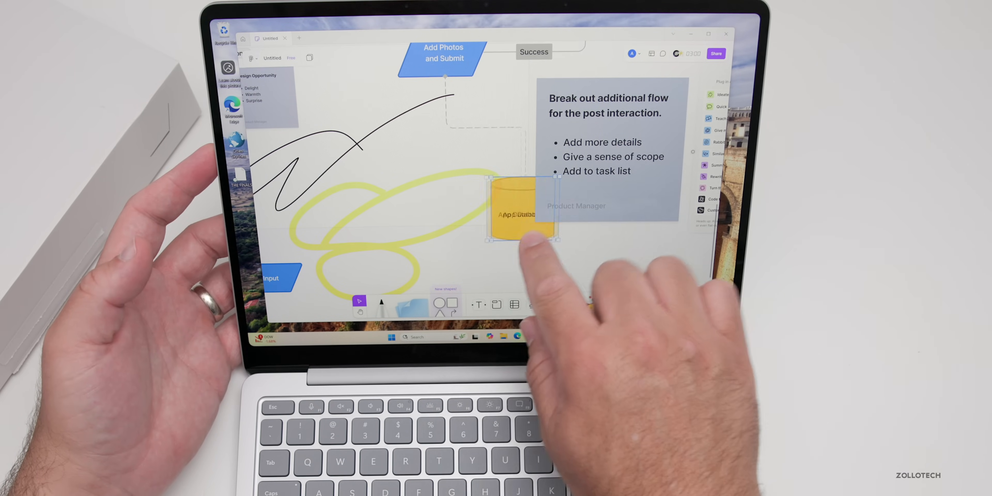
{"action": "left_click_drag", "start_coordinate": [519, 215], "coordinate": [469, 164]}
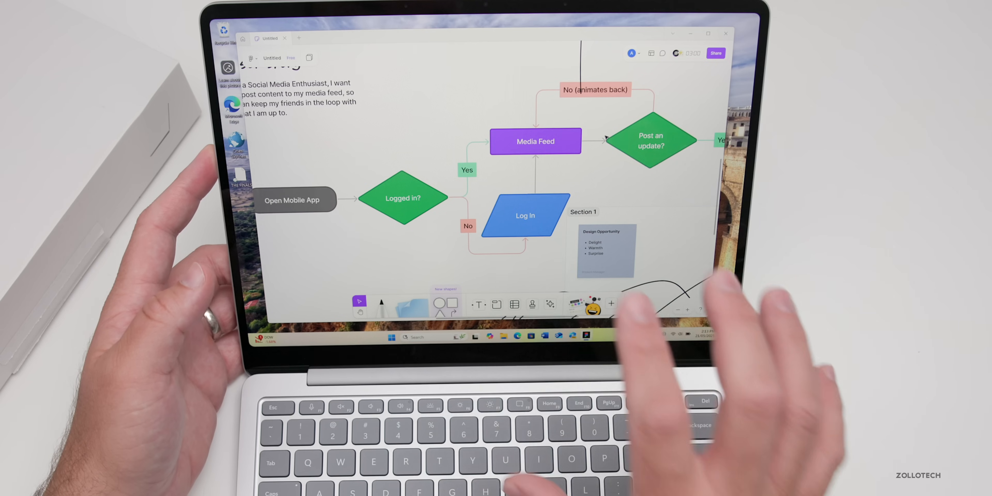
{"action": "left_click", "coordinate": [725, 34]}
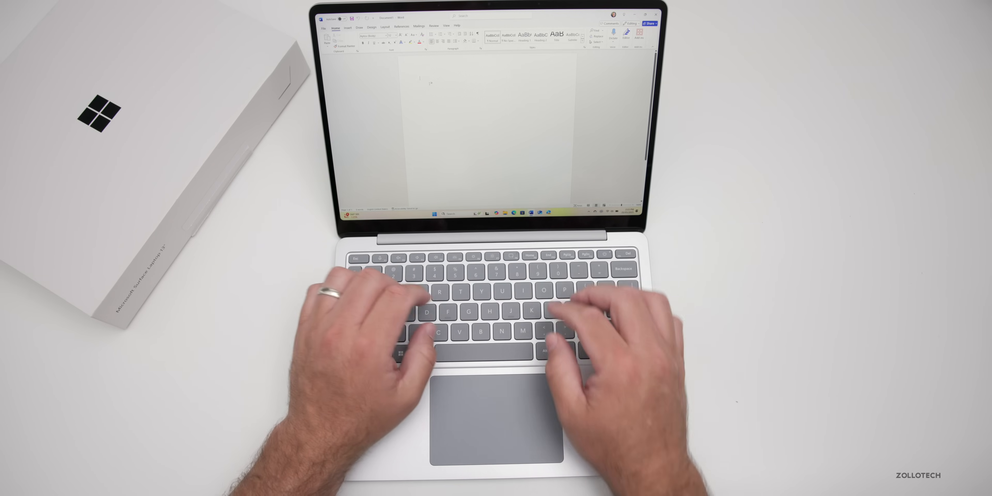
Step: Type 'This is Microsoft surface laptop 13' into the blank document
{"action": "type", "text": "This is word on the micr"}
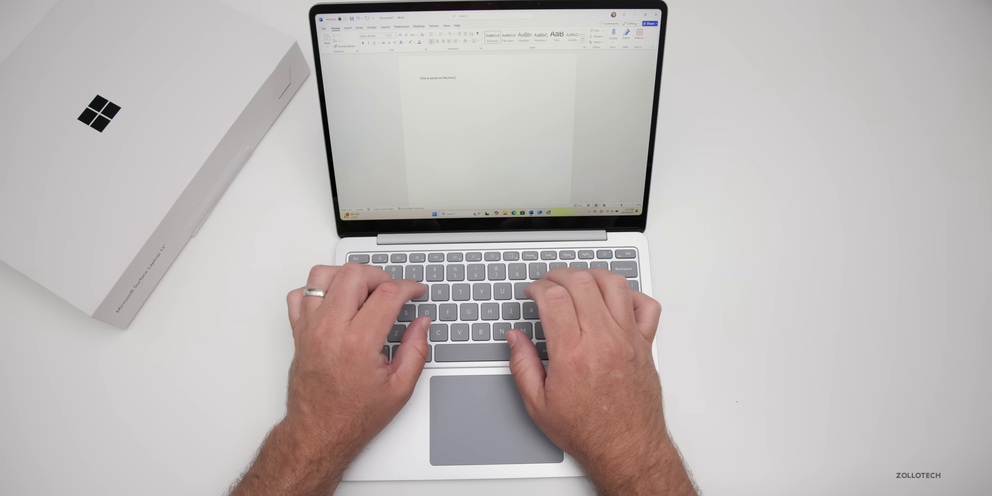
{"action": "type", "text": "Microsoft sur"}
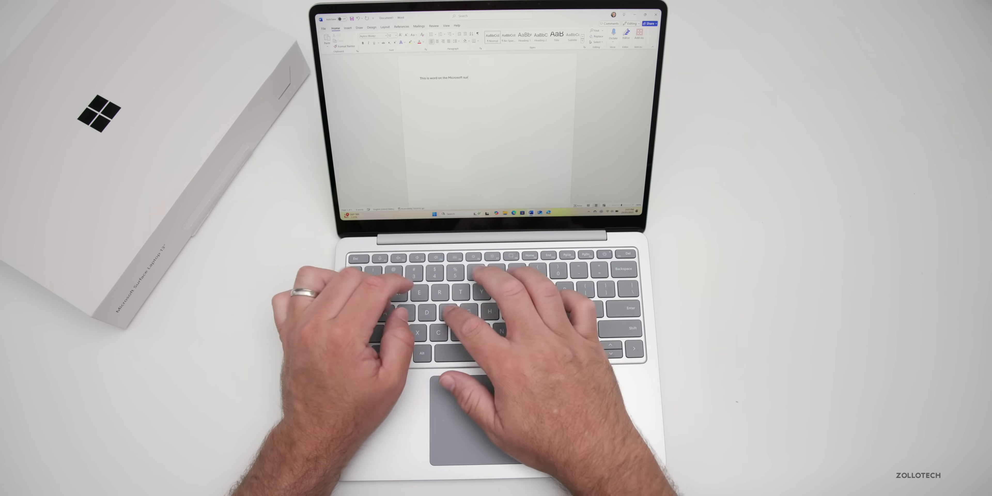
{"action": "type", "text": "surface laptop 13"}
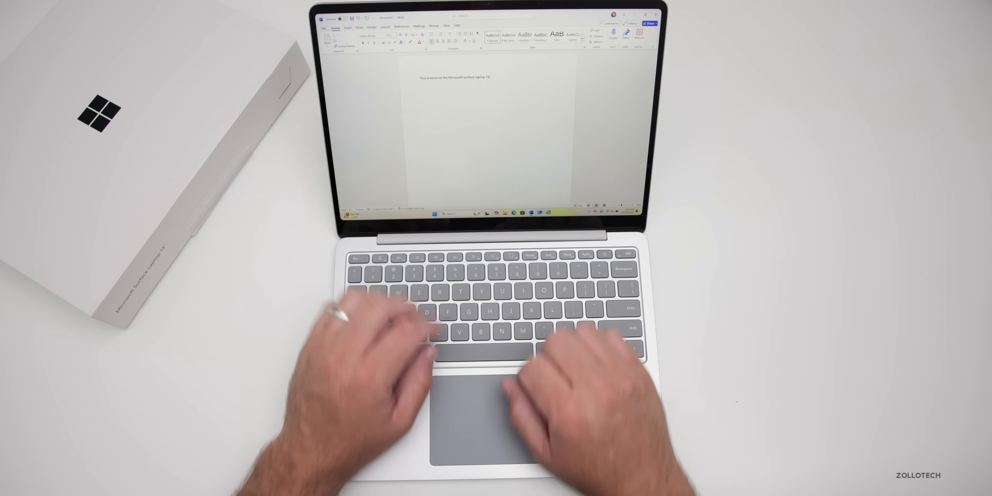